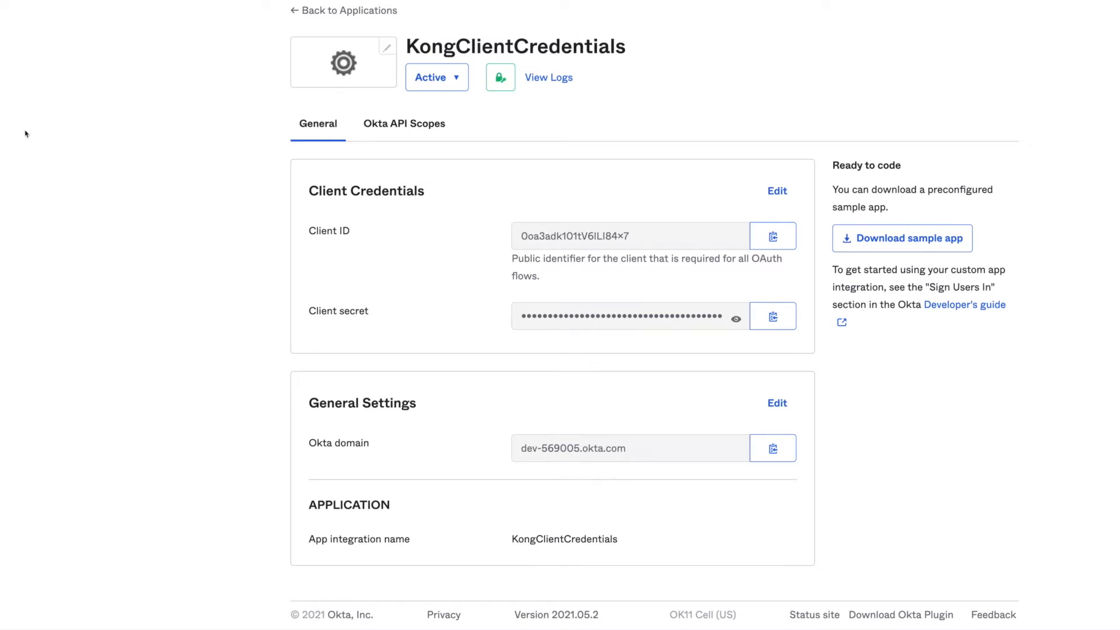
mouse_move(61, 60)
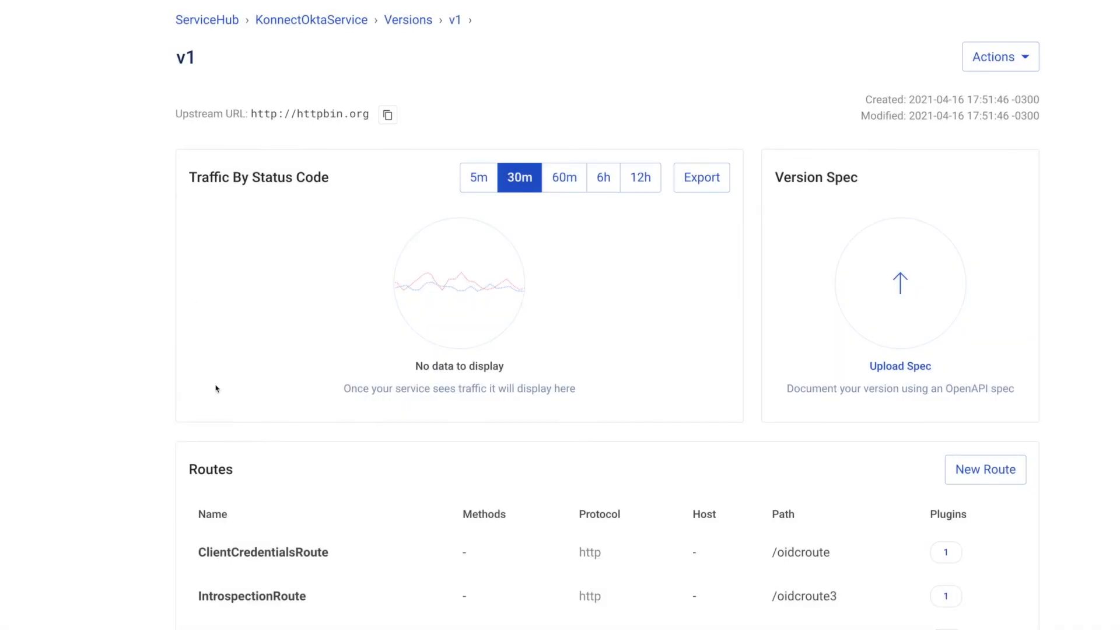
mouse_move(251, 596)
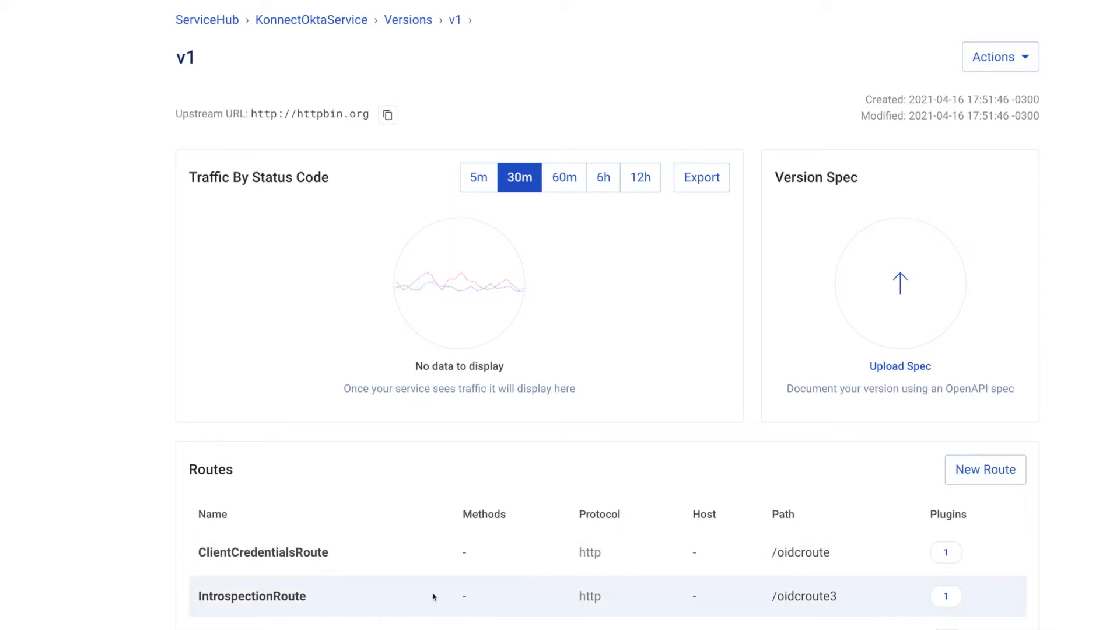
Review IntrospectionRoute's openid-connect plugin config: Okta issuer, JWT introspection, introspection endpoint
click(251, 595)
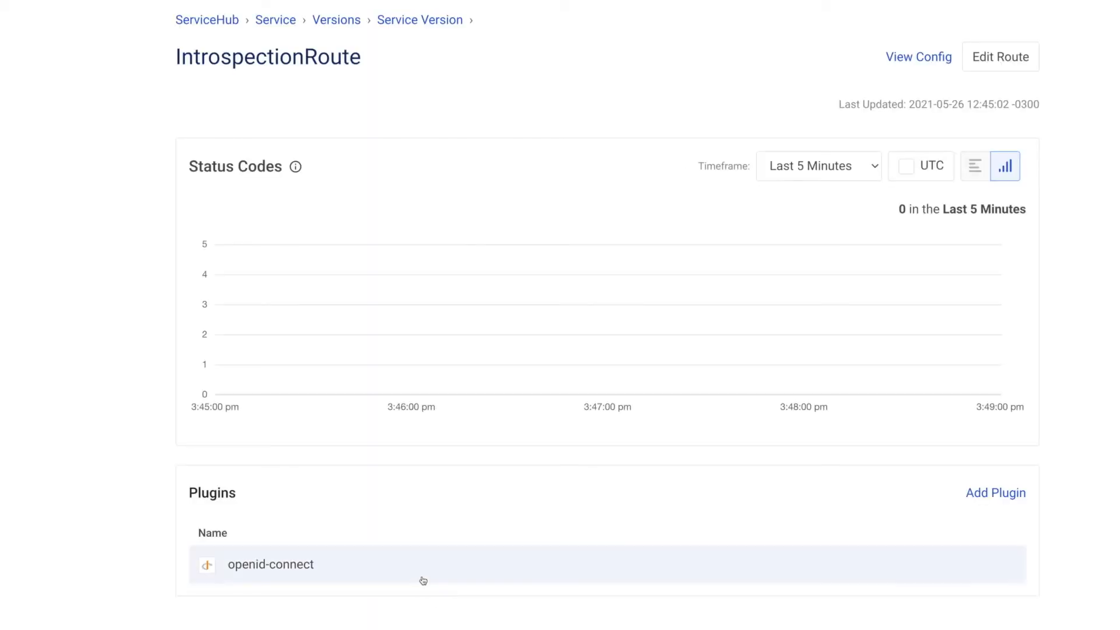
click(270, 564)
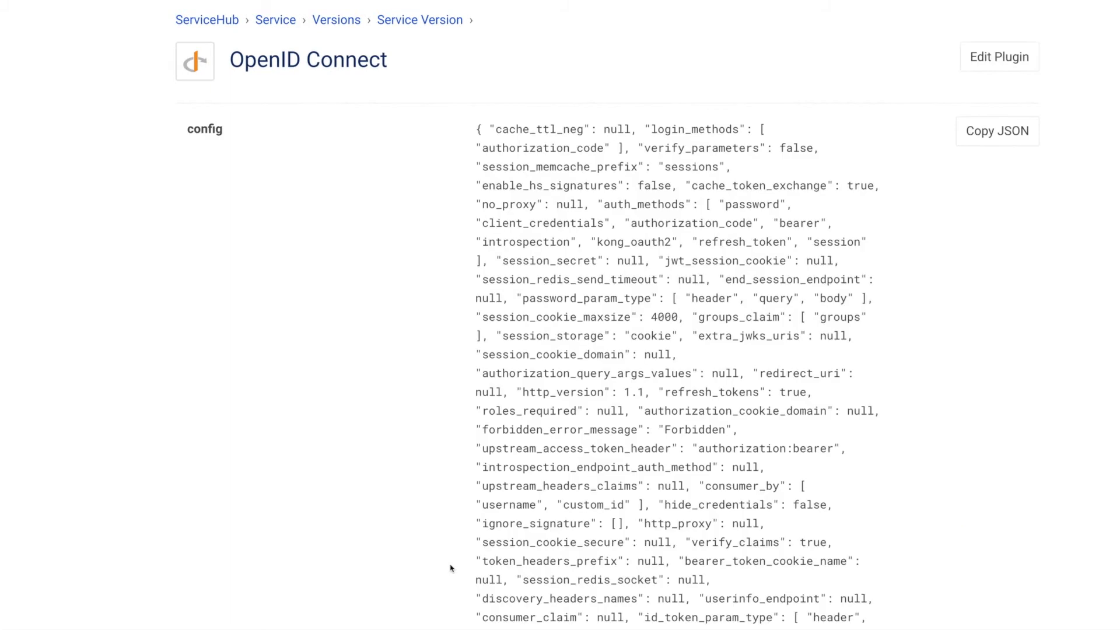
click(999, 57)
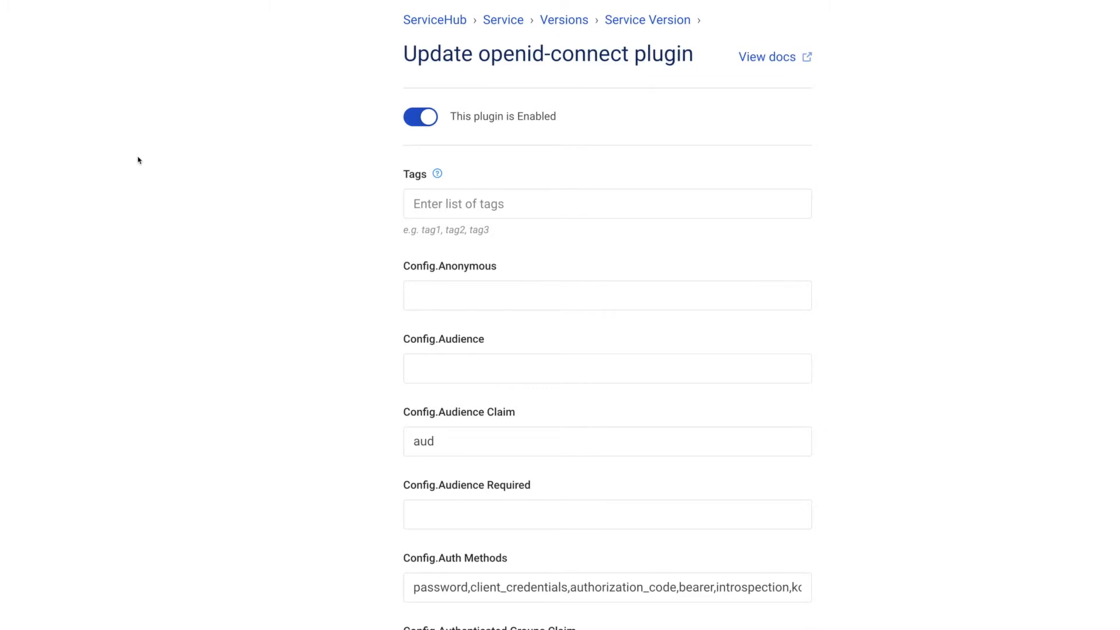
mouse_move(170, 200)
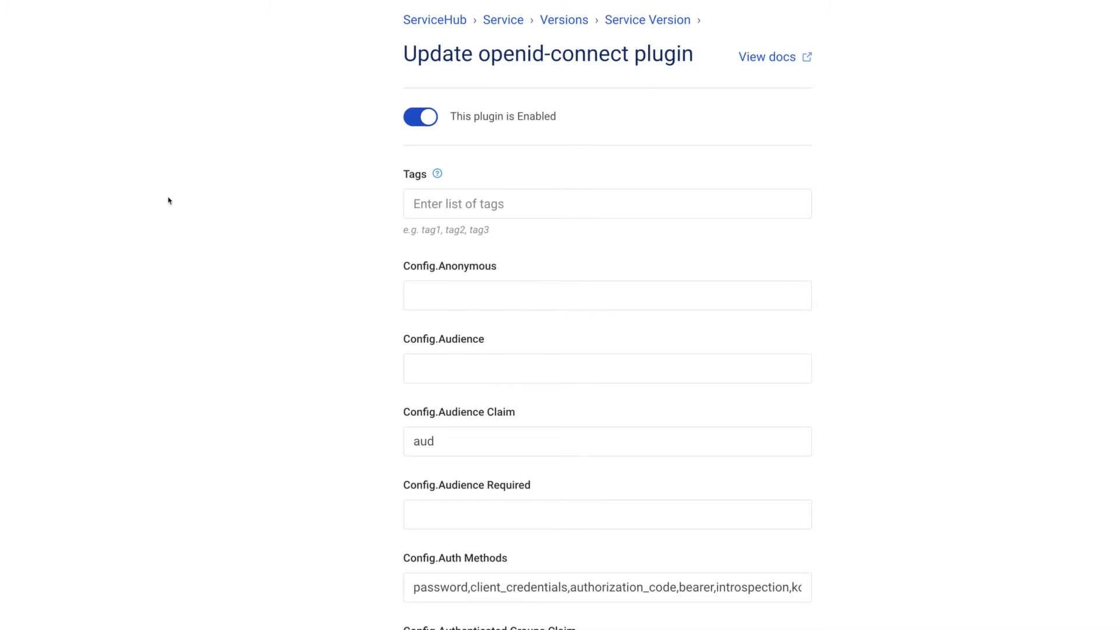
scroll(down, 3)
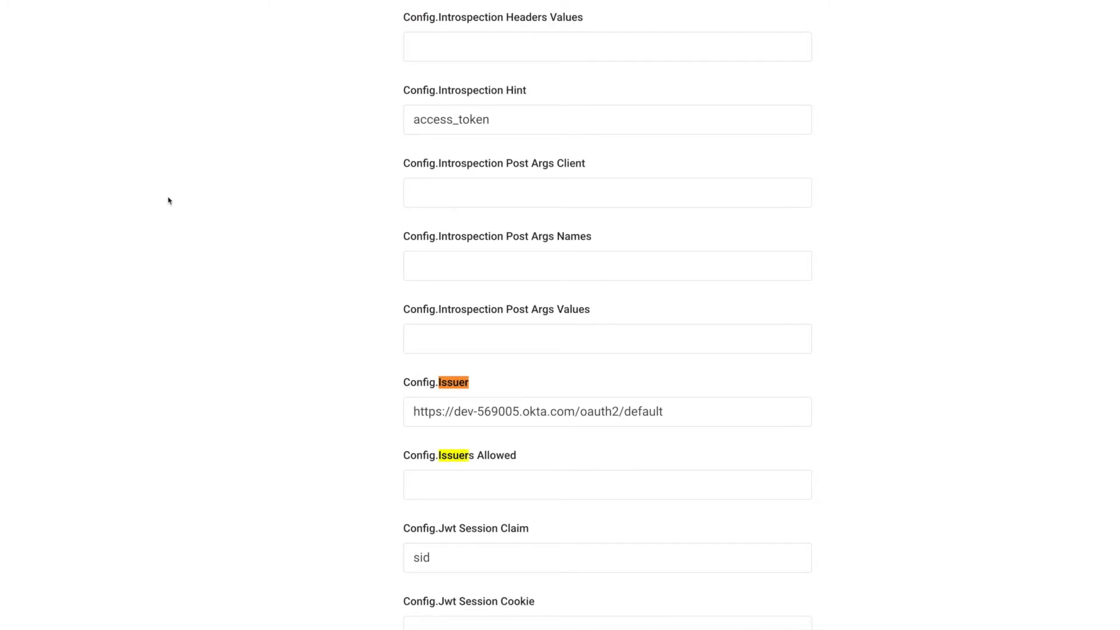
mouse_move(147, 277)
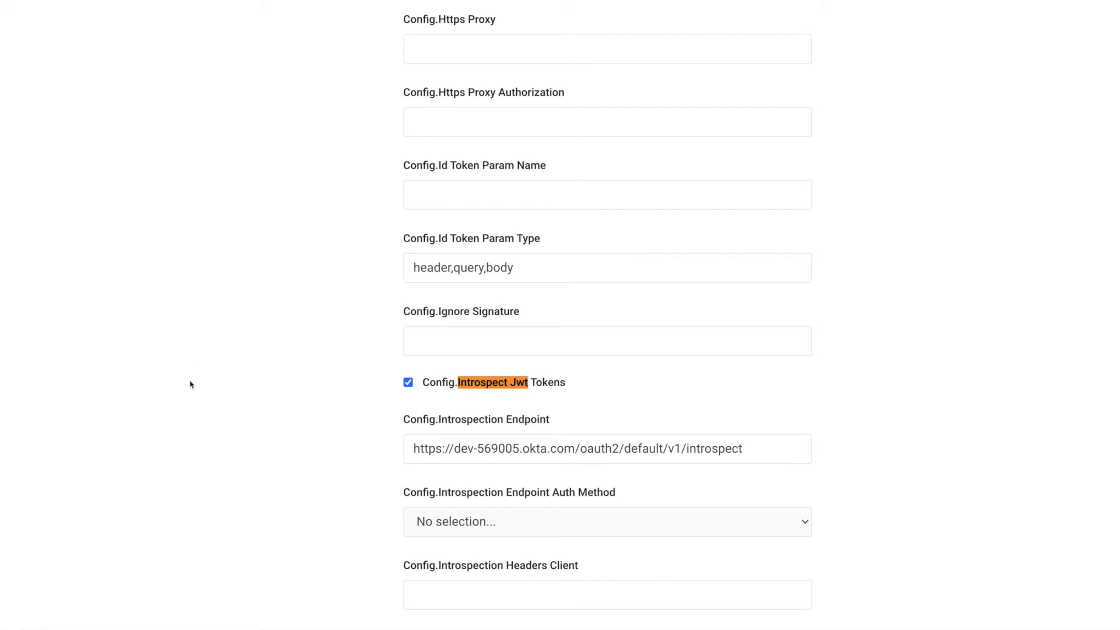
mouse_move(481, 407)
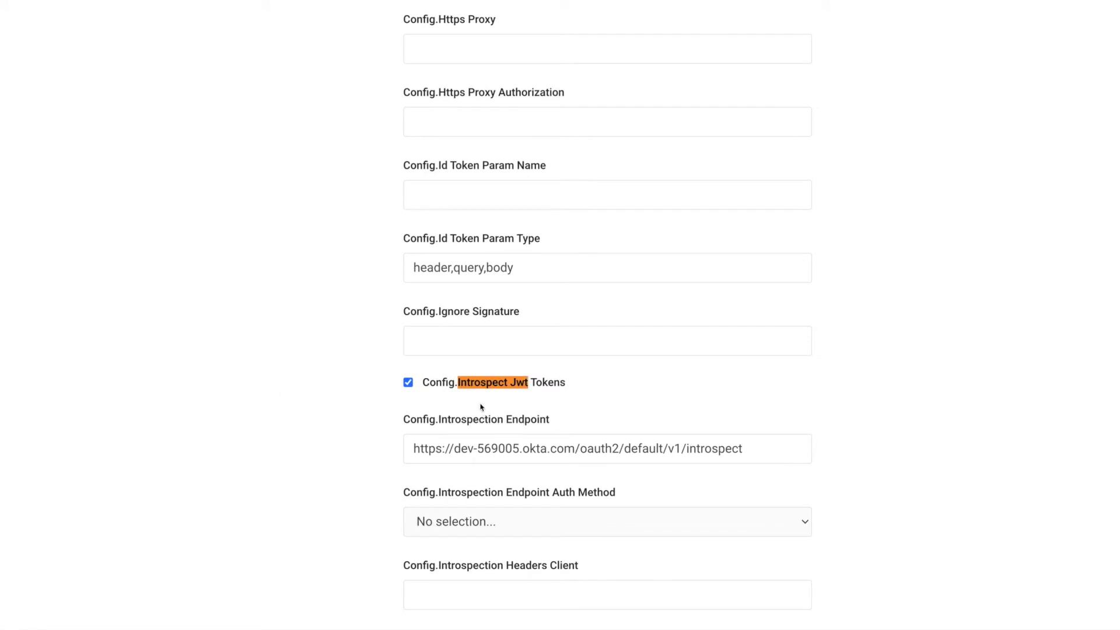
mouse_move(247, 411)
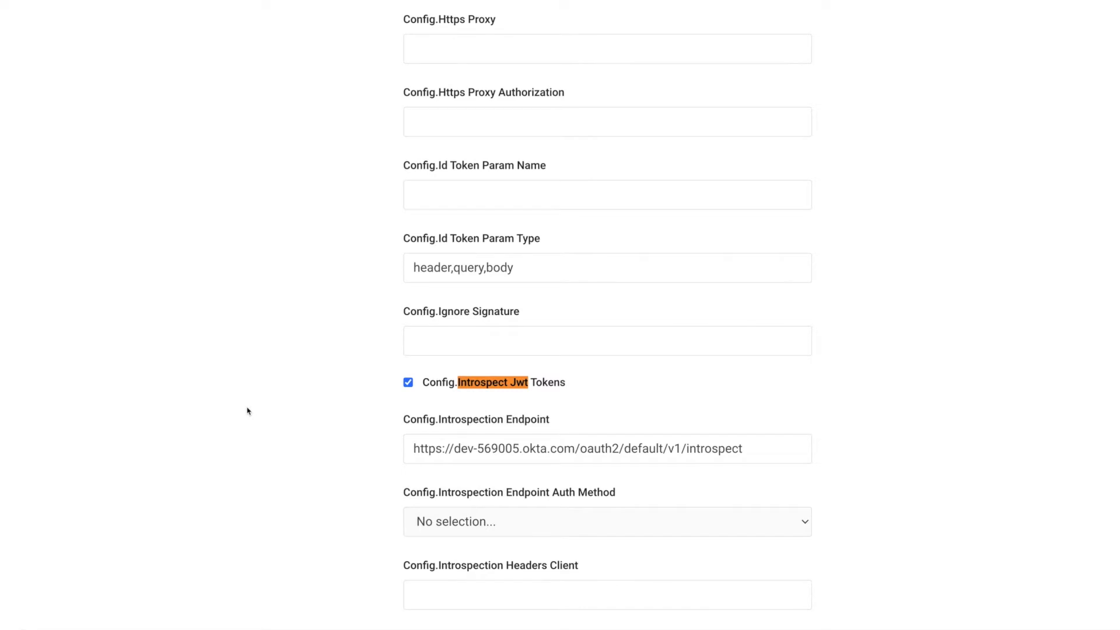
mouse_move(573, 425)
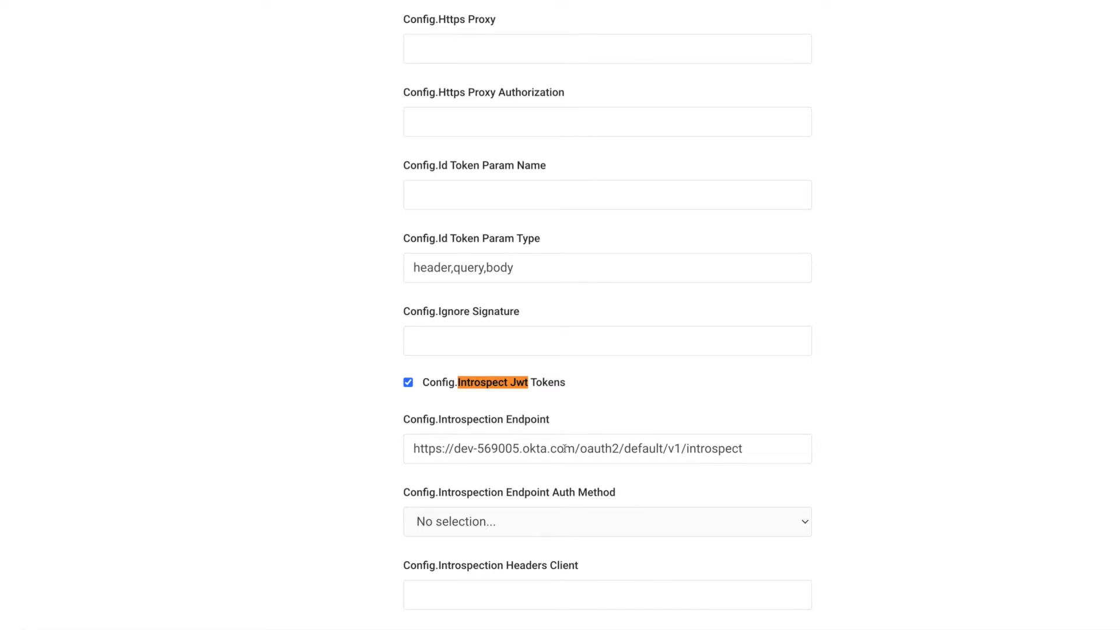
mouse_move(236, 429)
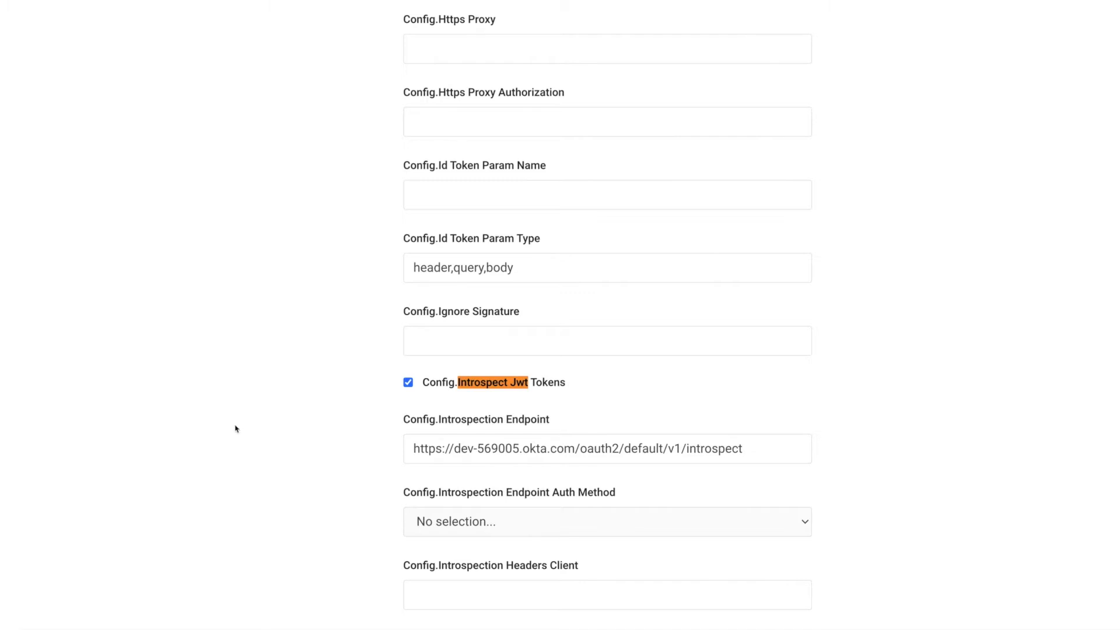
mouse_move(245, 324)
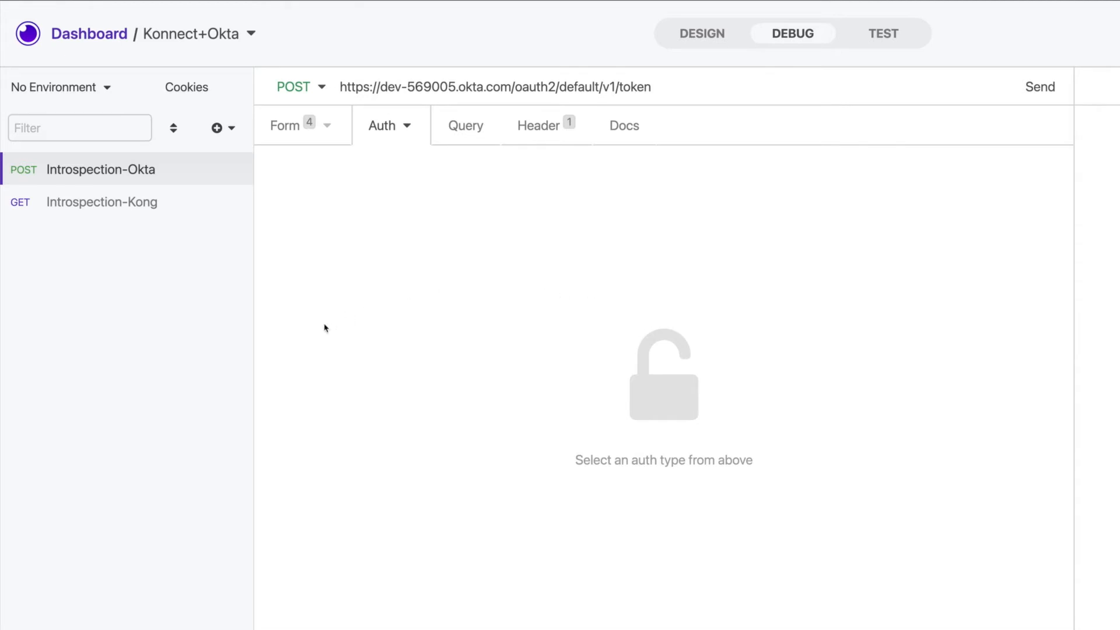
mouse_move(236, 352)
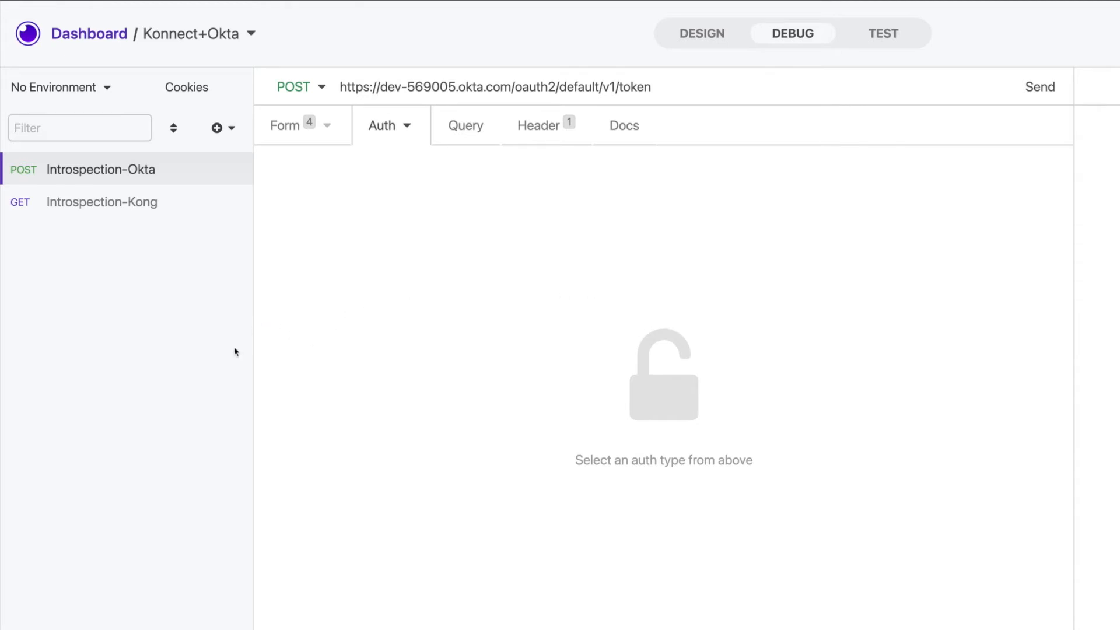
Check the Okta token request's form parameters and bring up the Introspection-Kong request
click(284, 126)
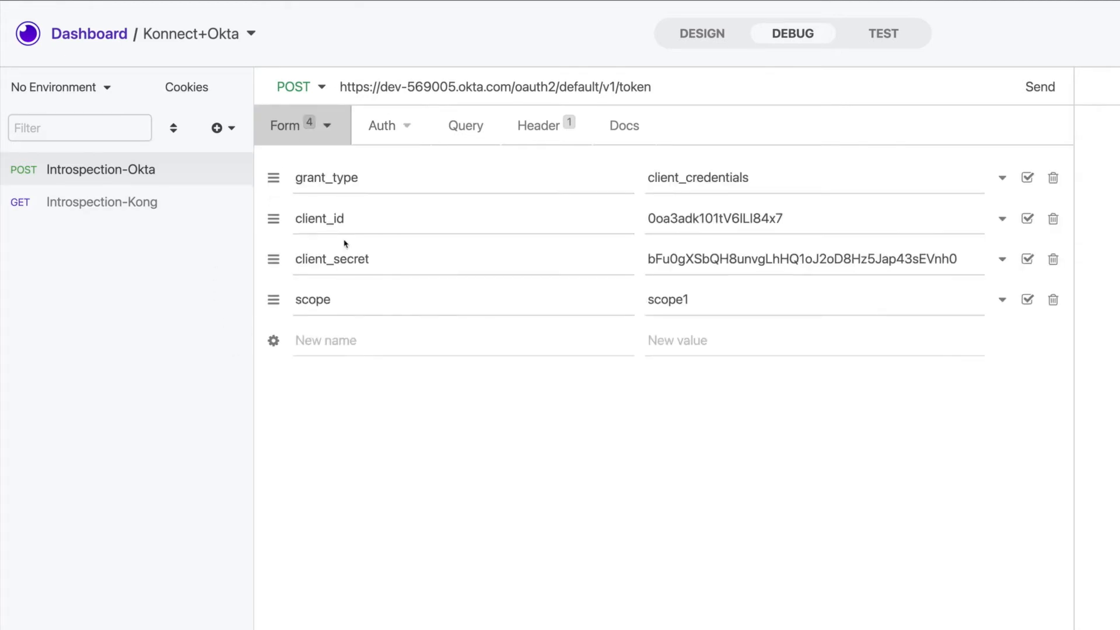
mouse_move(384, 456)
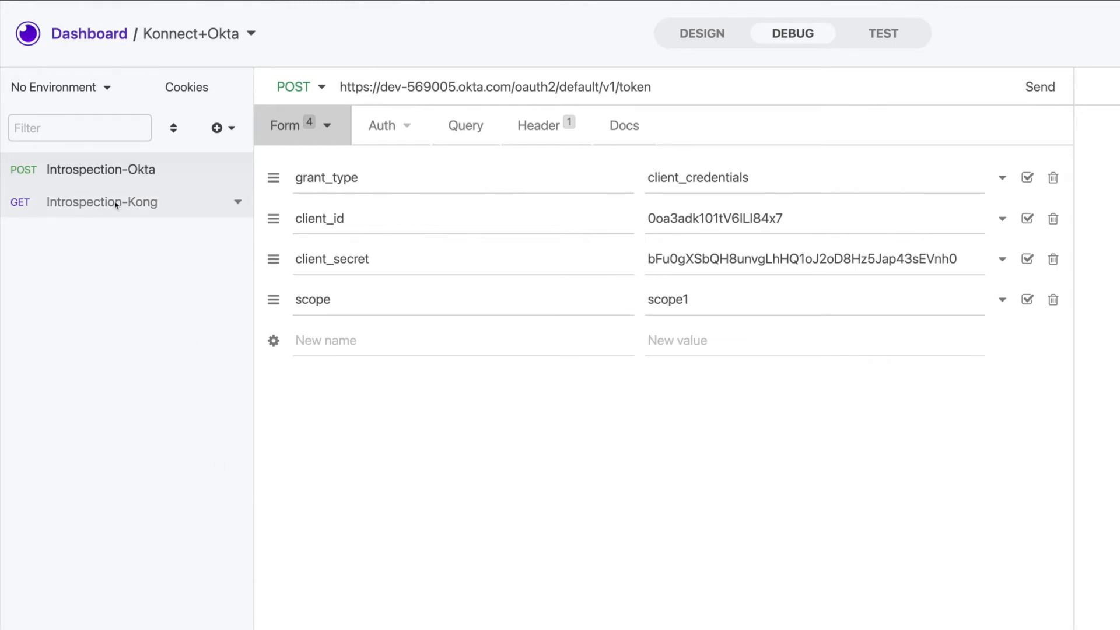
click(101, 202)
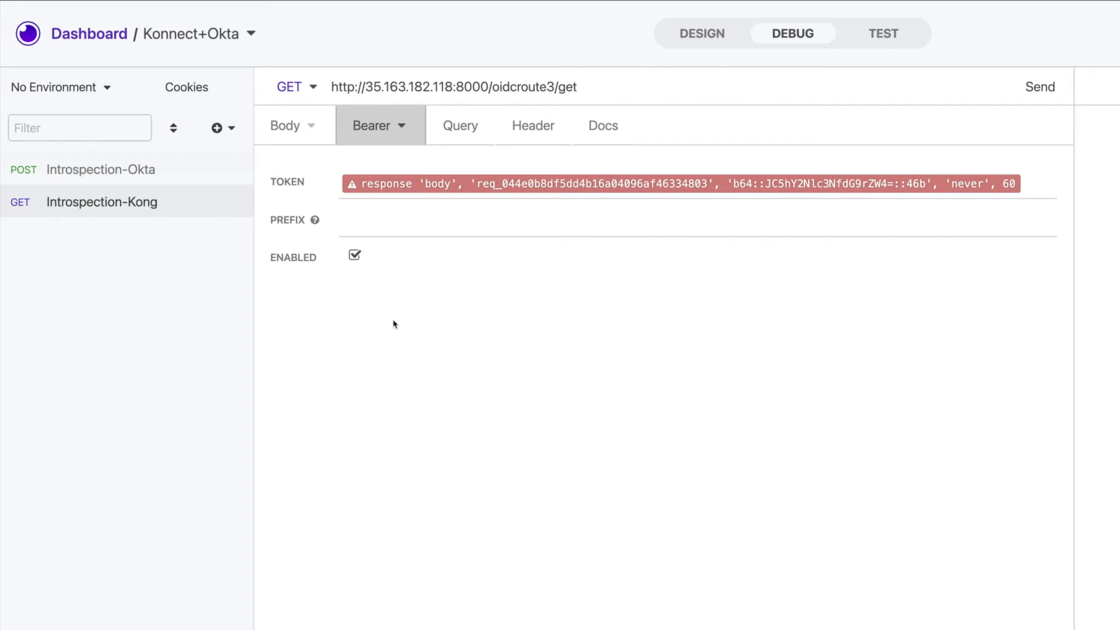
mouse_move(476, 248)
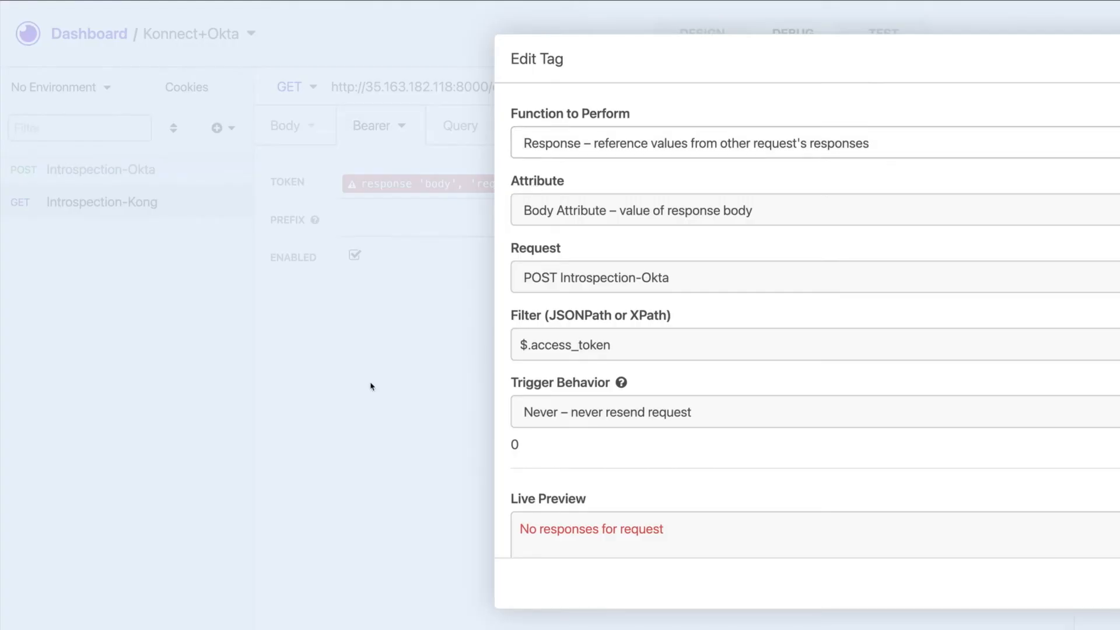
mouse_move(372, 502)
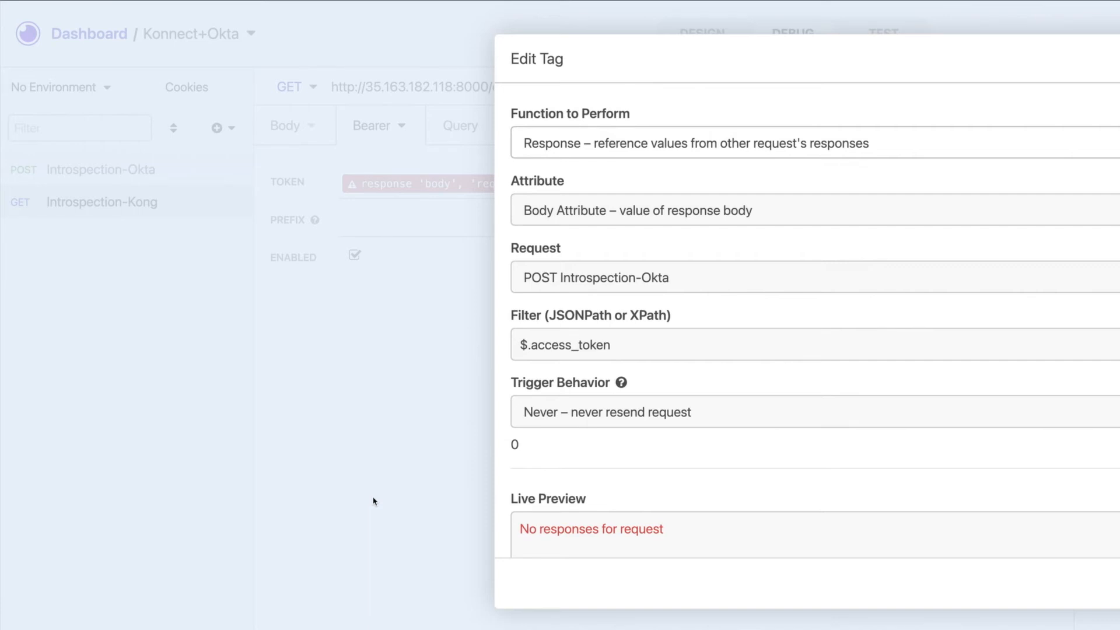
mouse_move(915, 542)
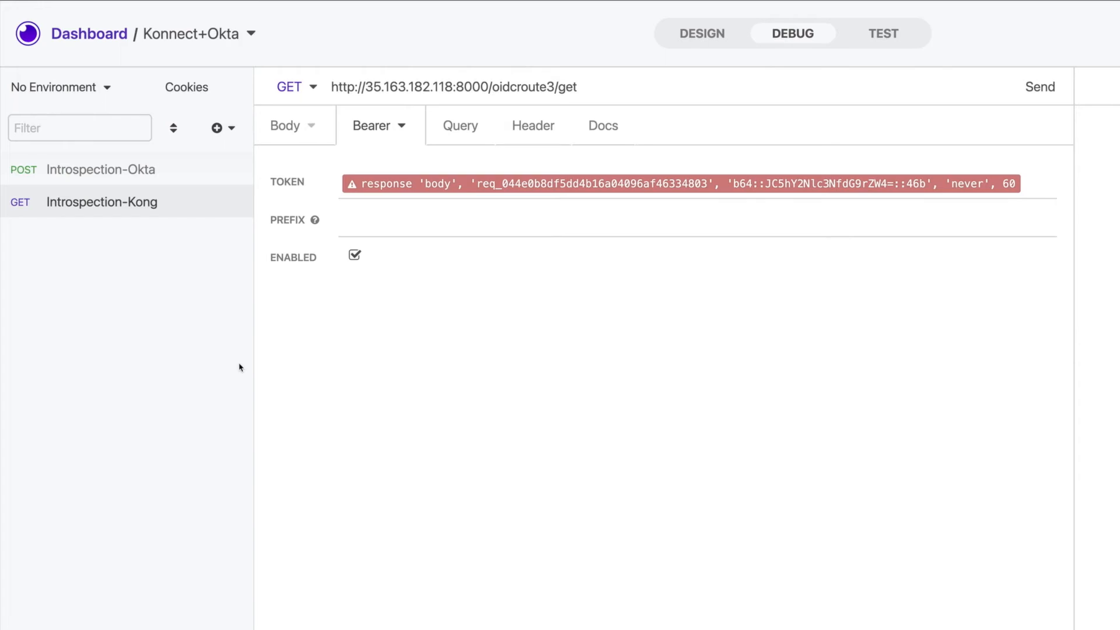
Confirm the access_token tag's live preview shows the Okta token
click(1040, 86)
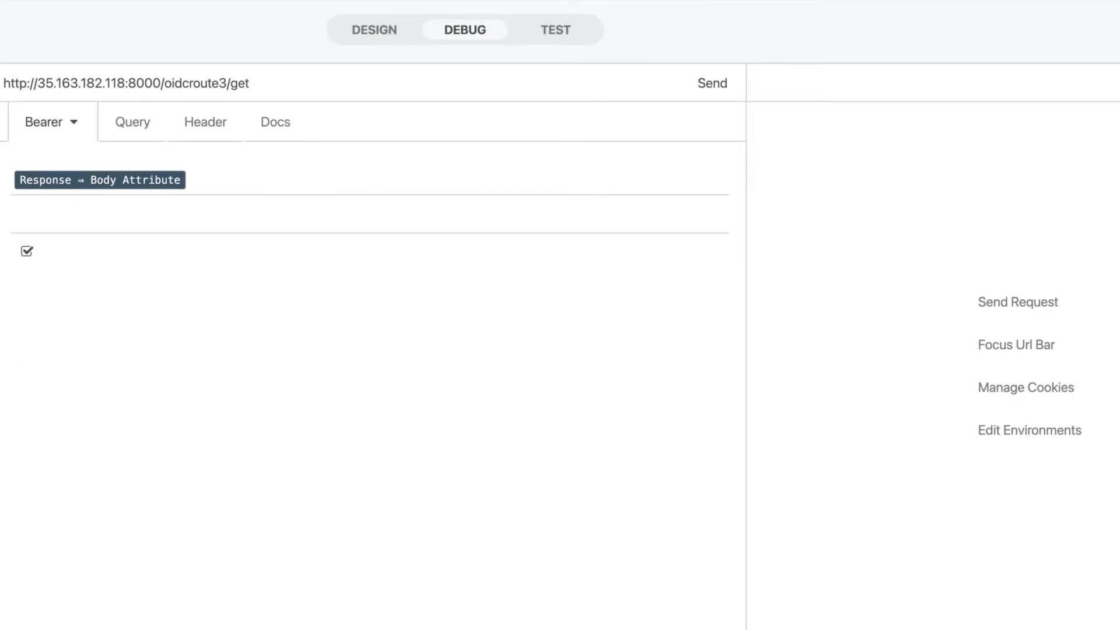
click(99, 179)
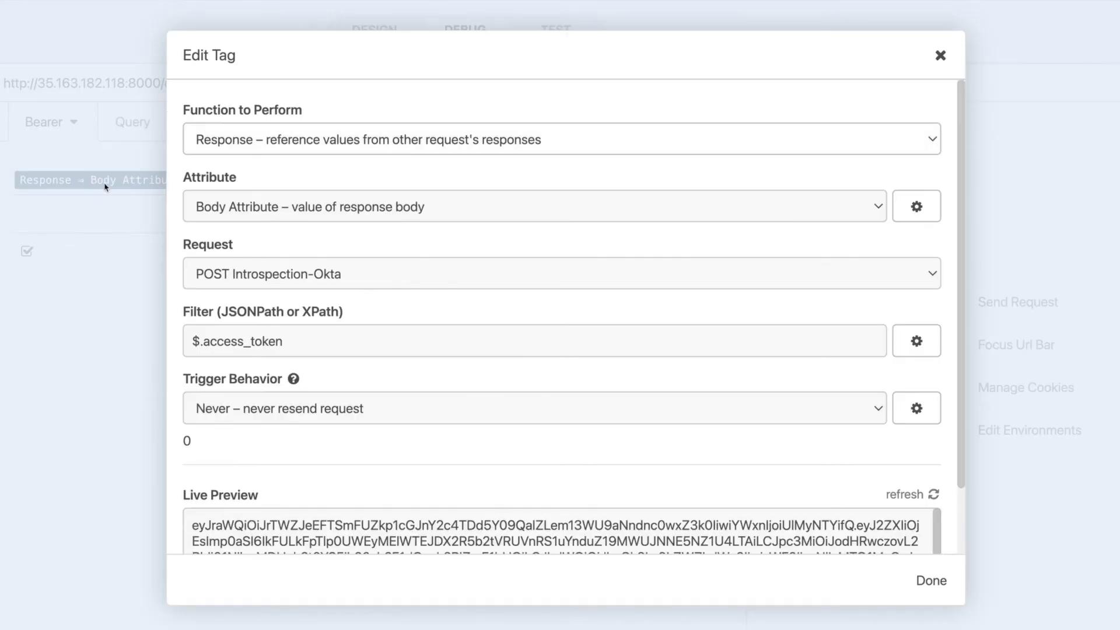
scroll(down, 3)
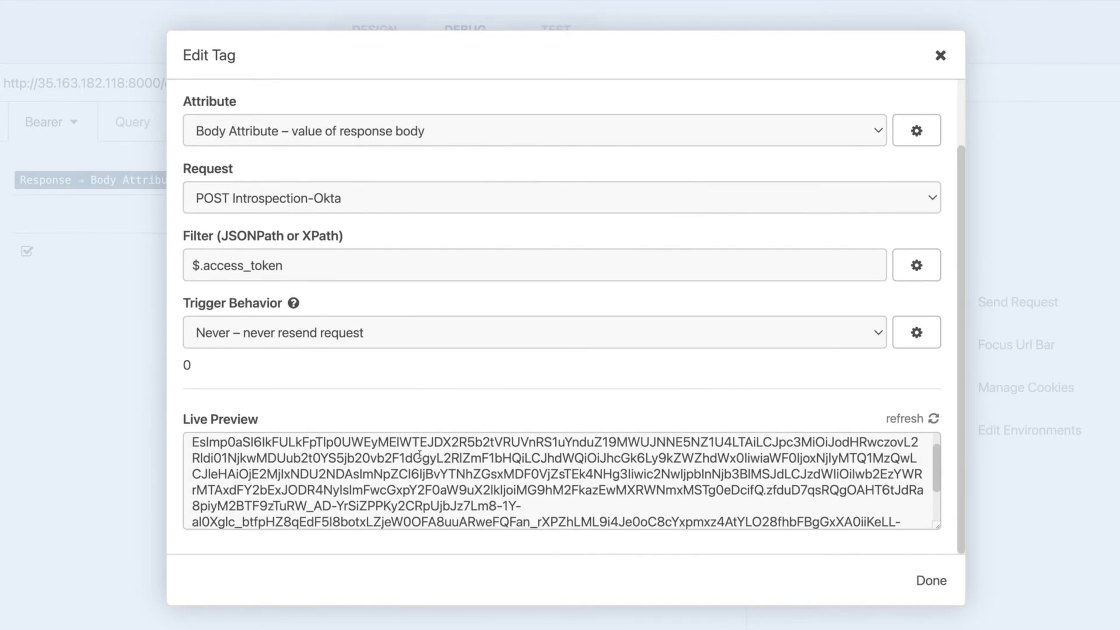
scroll(down, 3)
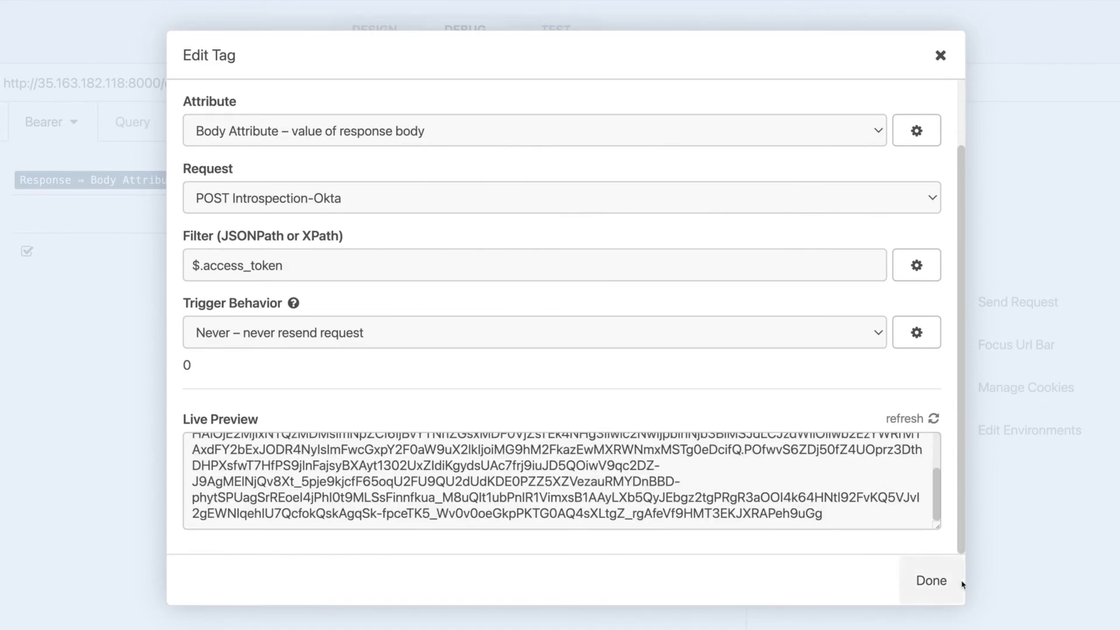
click(930, 579)
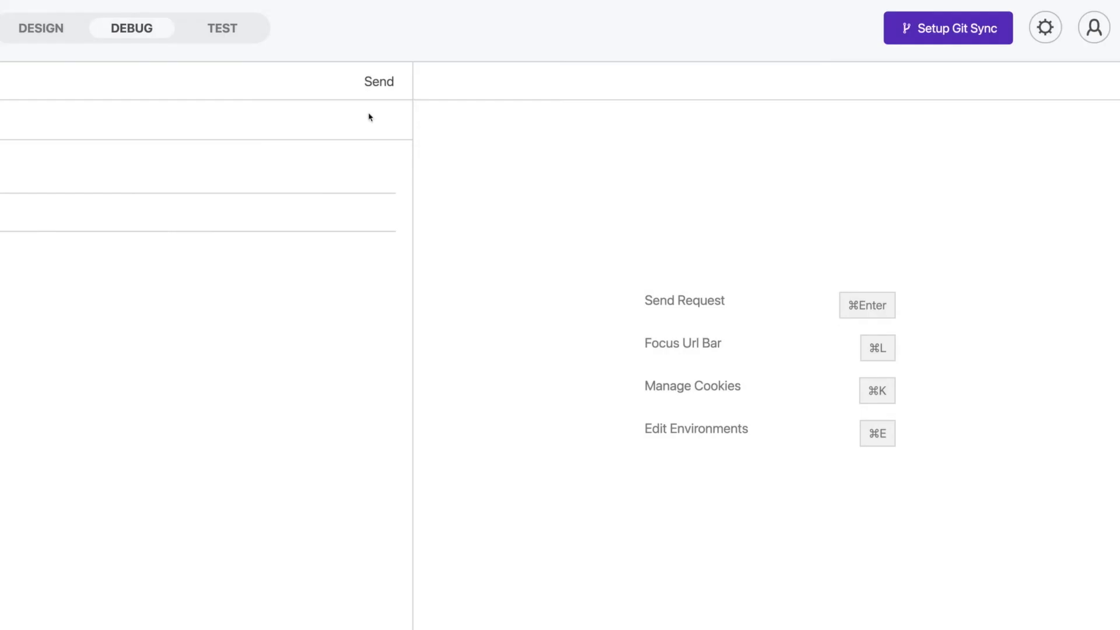
Send the Introspection-Kong request through Kong and get 200 OK
click(379, 81)
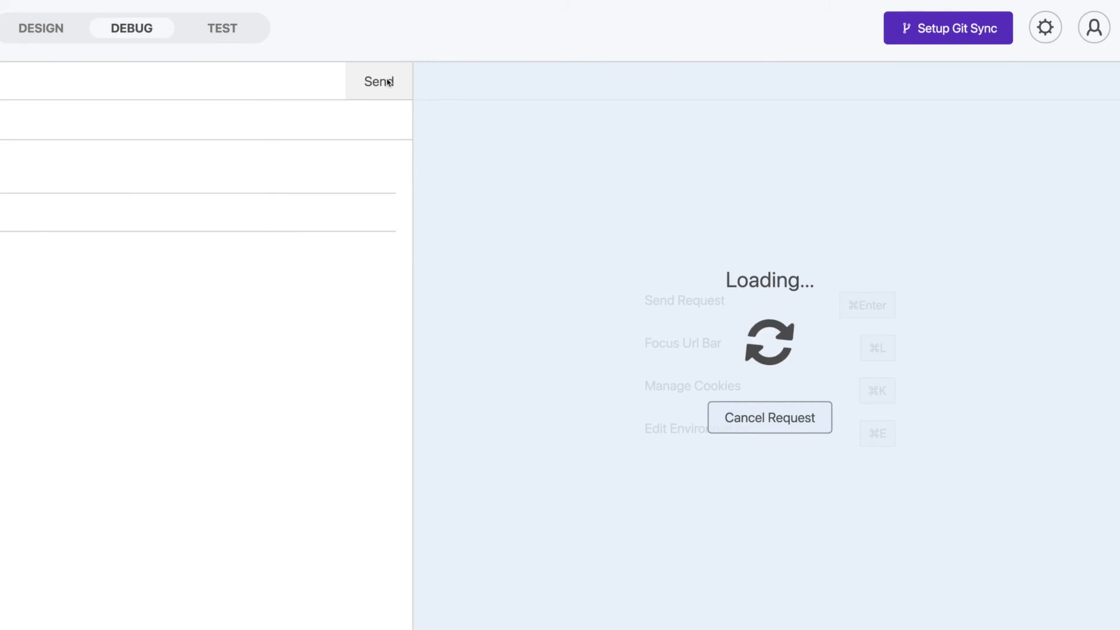
click(379, 81)
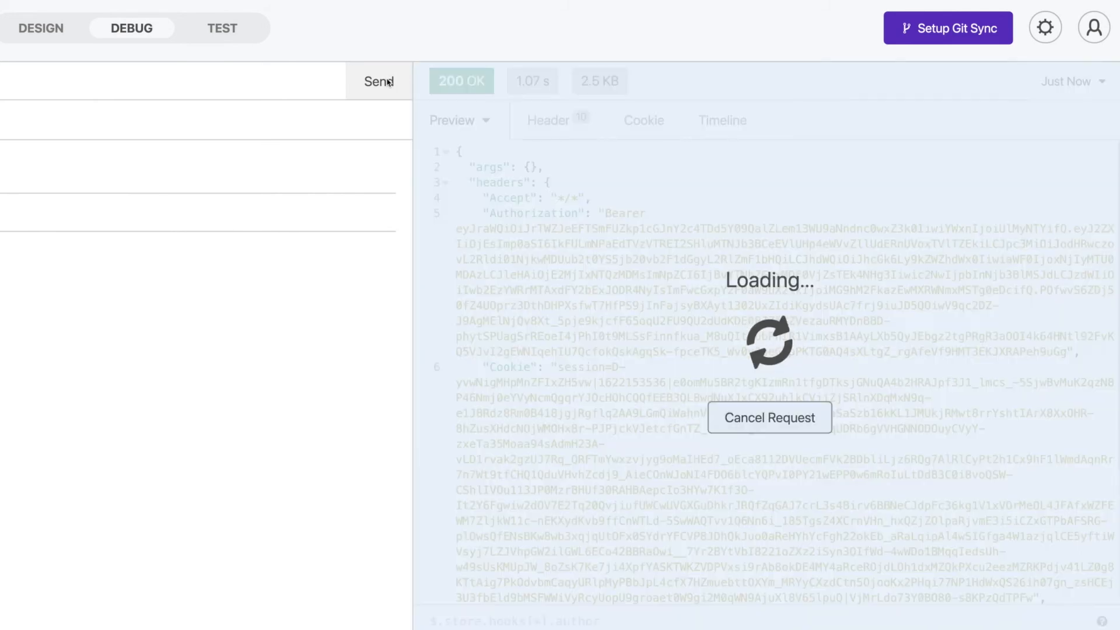
click(378, 81)
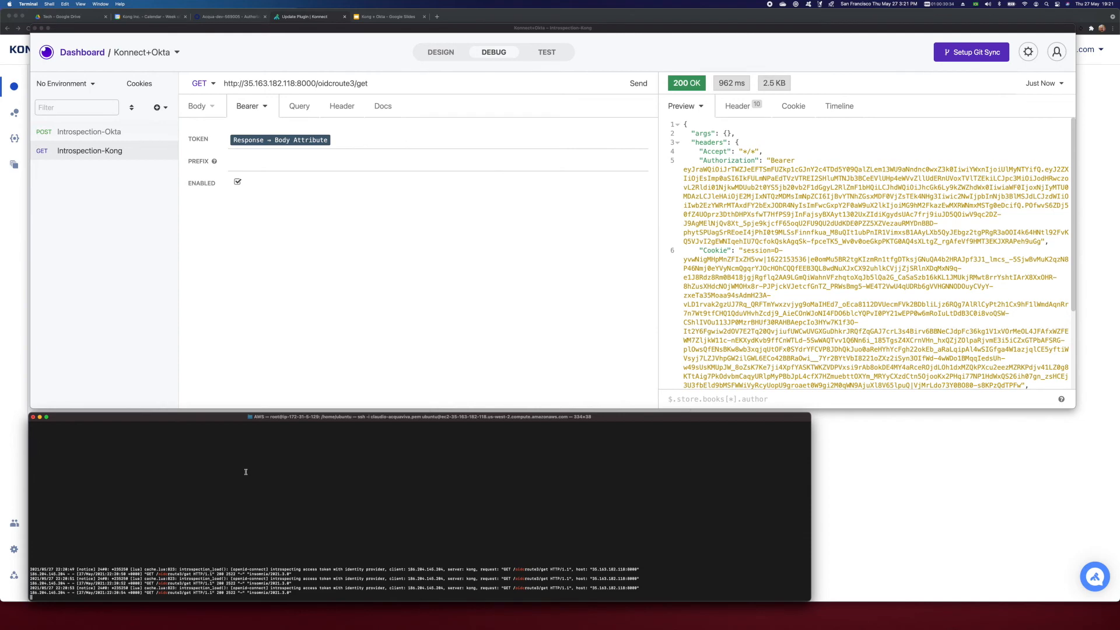
Resend the Introspection-Kong GET request twice with the same Okta token
click(637, 83)
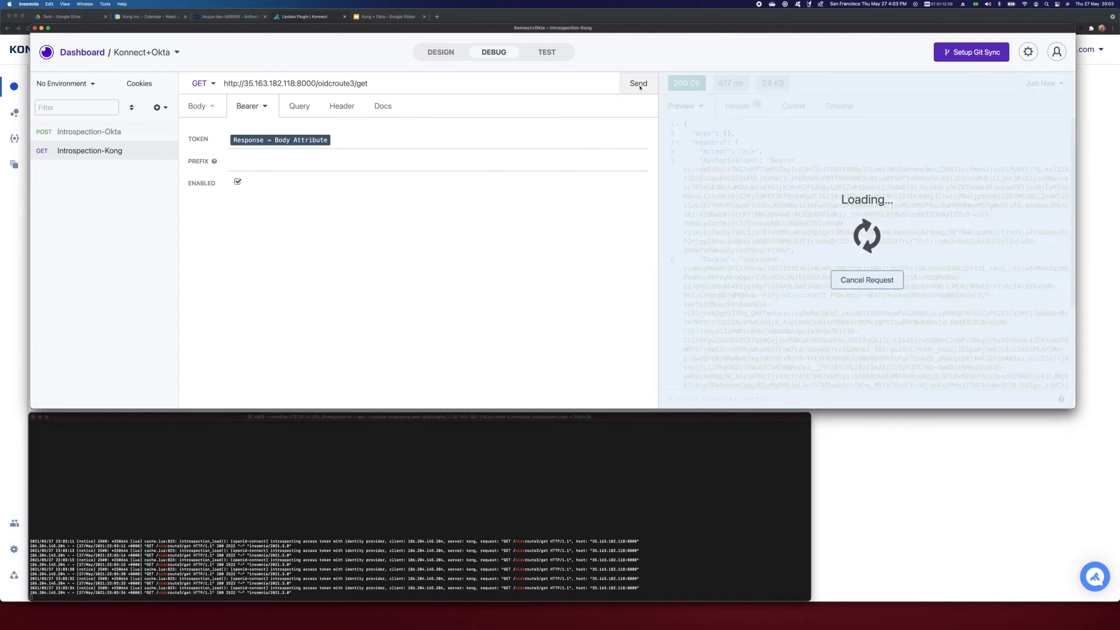
click(637, 82)
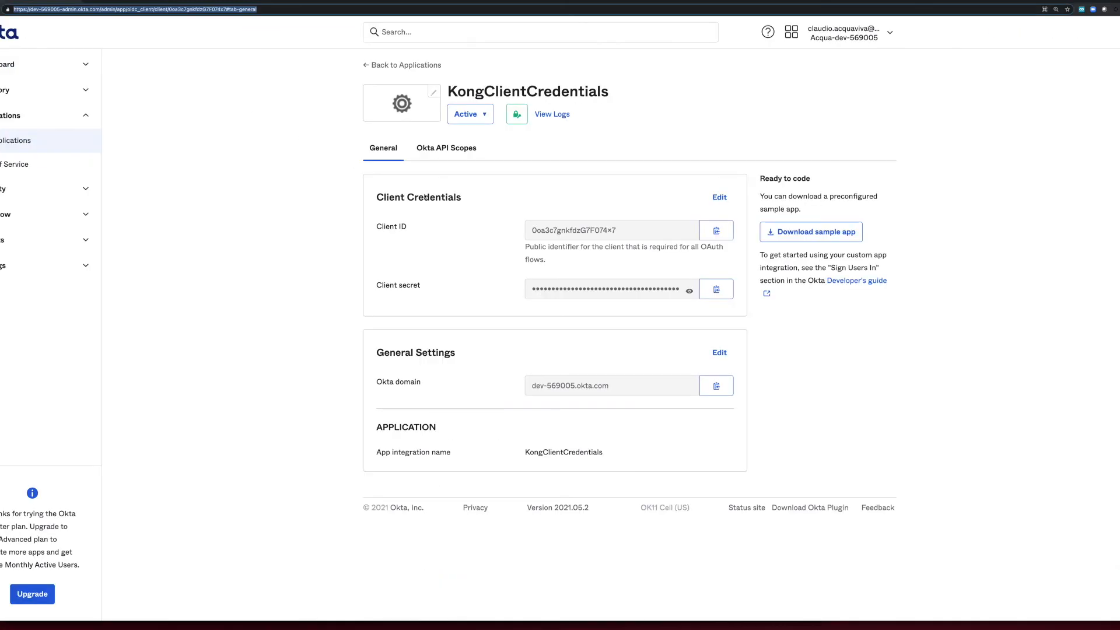
Change KongClientCredentials from Active to Inactive, confirming Deactivate Application
click(469, 113)
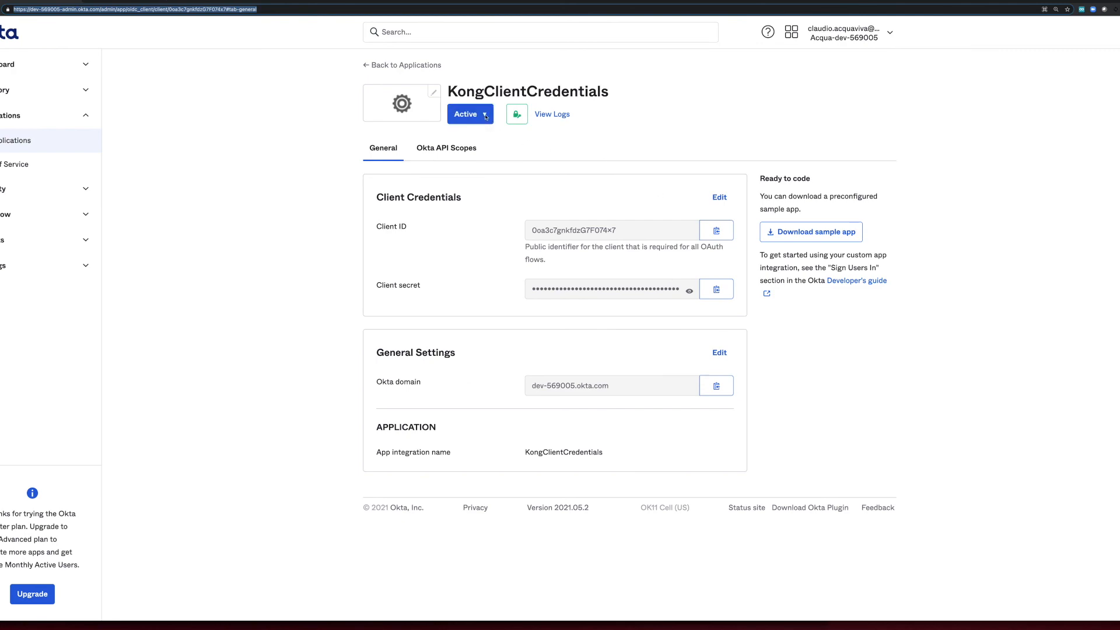
click(470, 114)
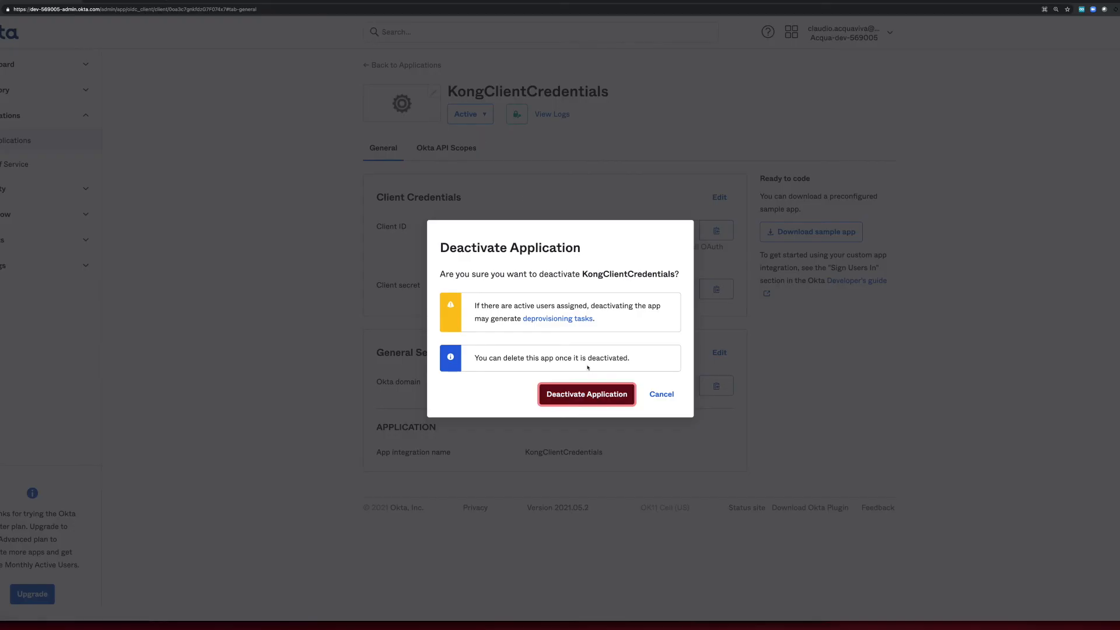
click(660, 395)
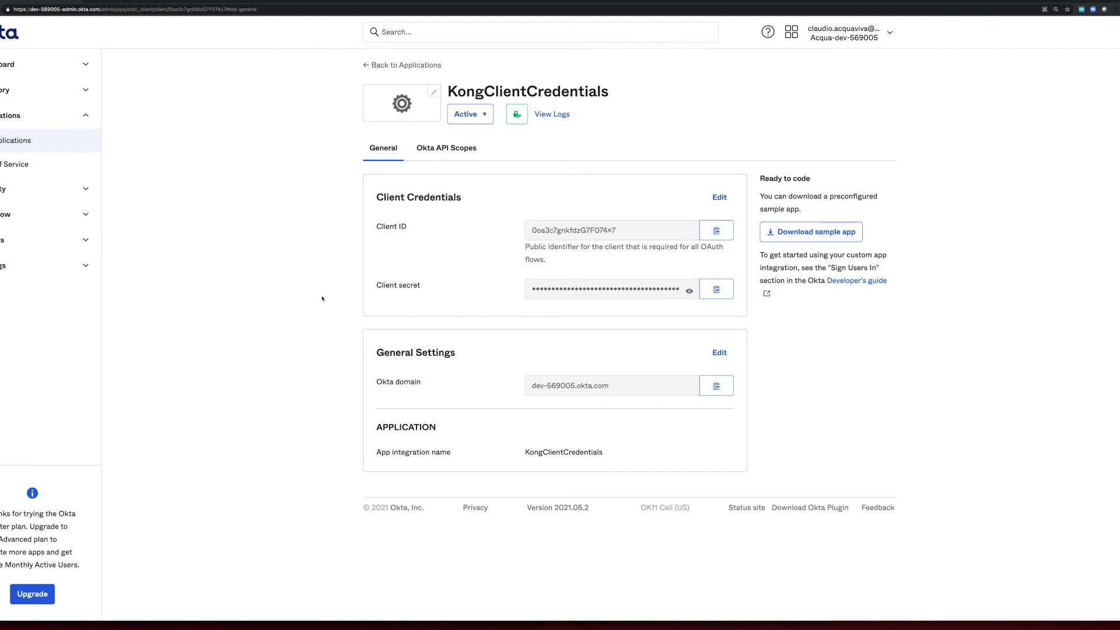
click(469, 114)
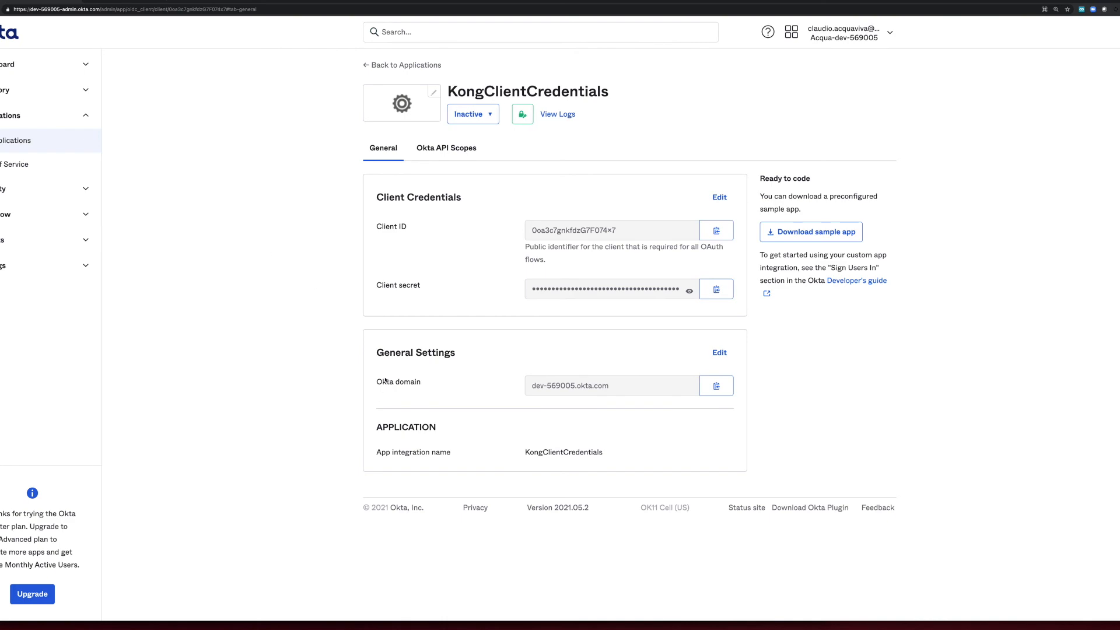
mouse_move(385, 380)
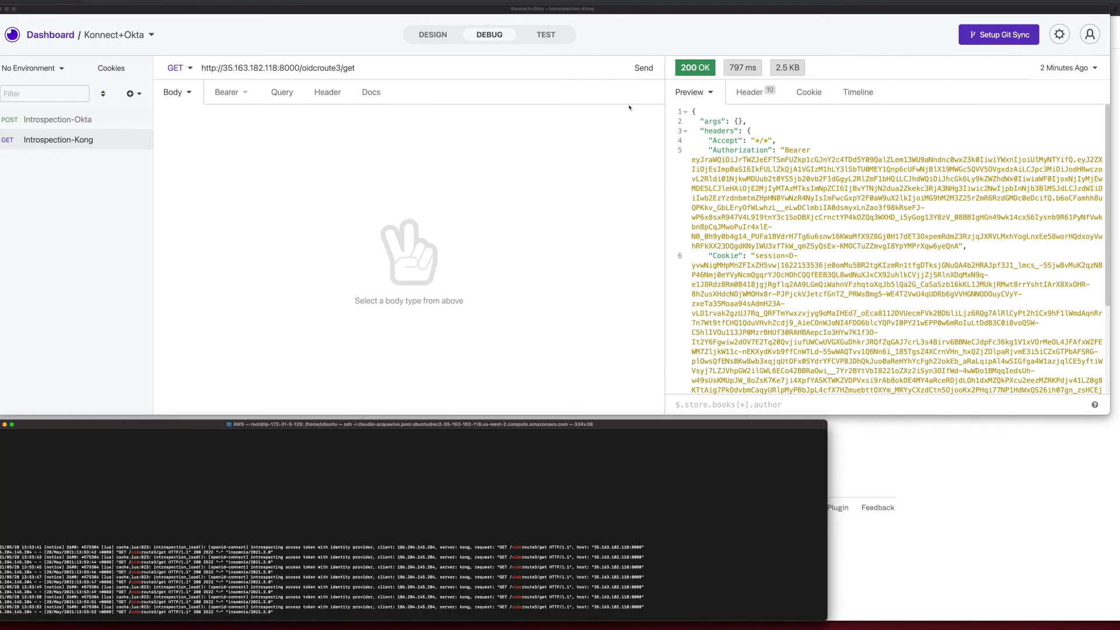
Resend Introspection-Kong and confirm the 401 Unauthorized response
click(642, 67)
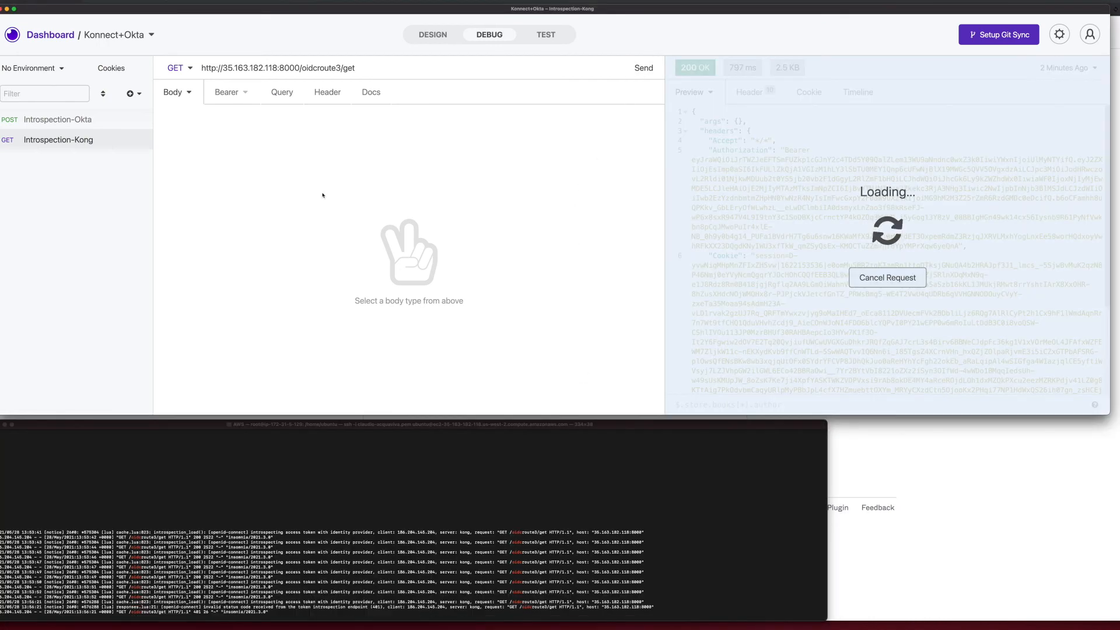
click(642, 67)
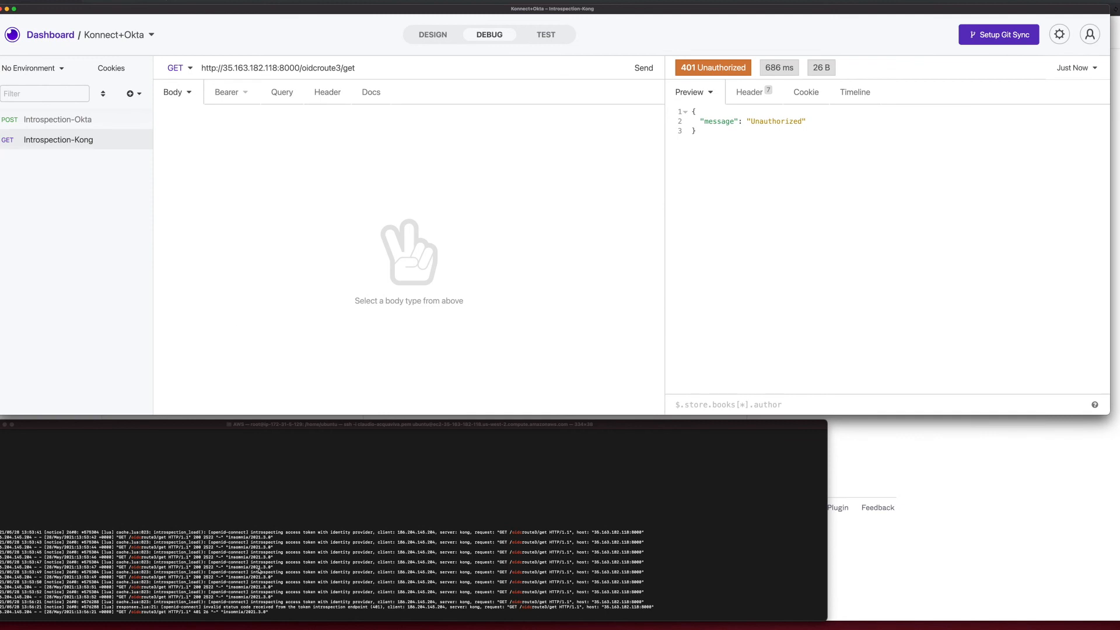